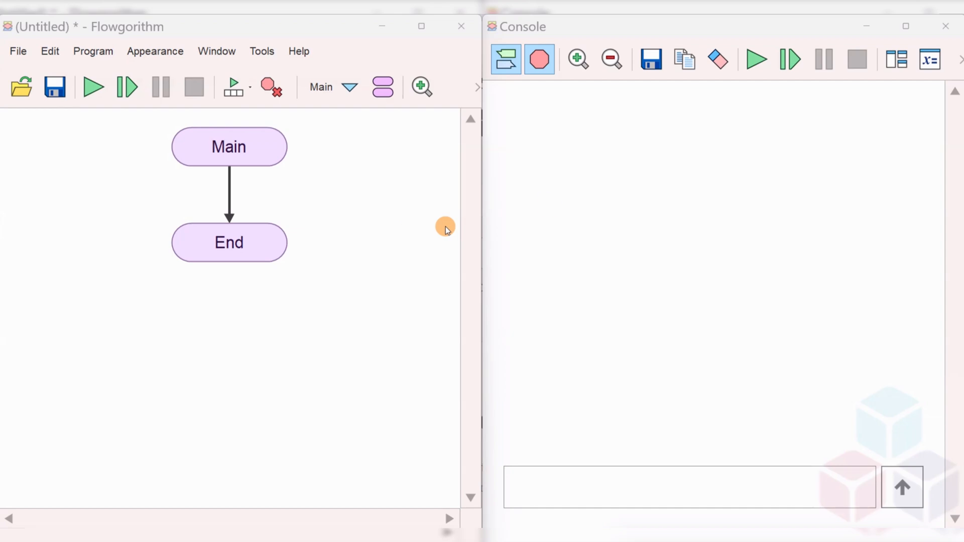
mouse_move(893, 18)
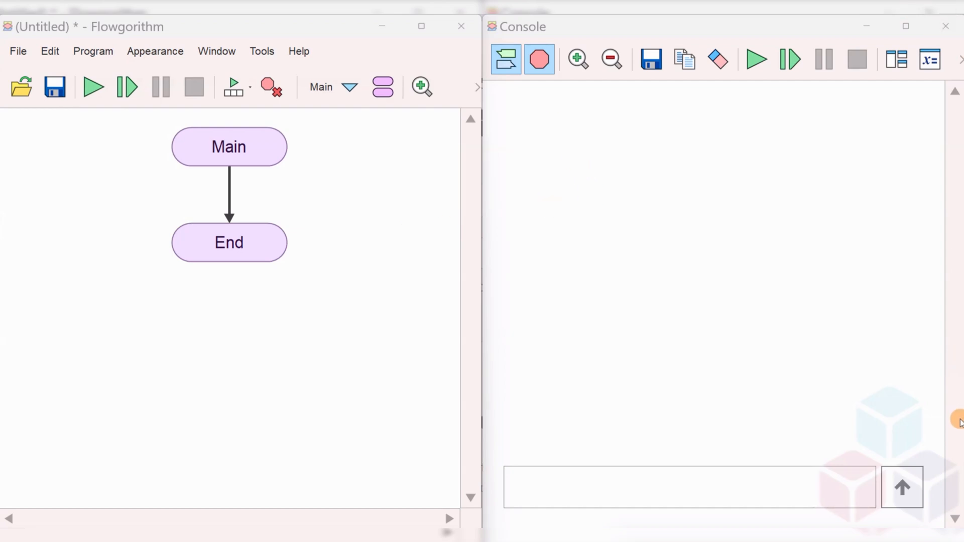
mouse_move(319, 318)
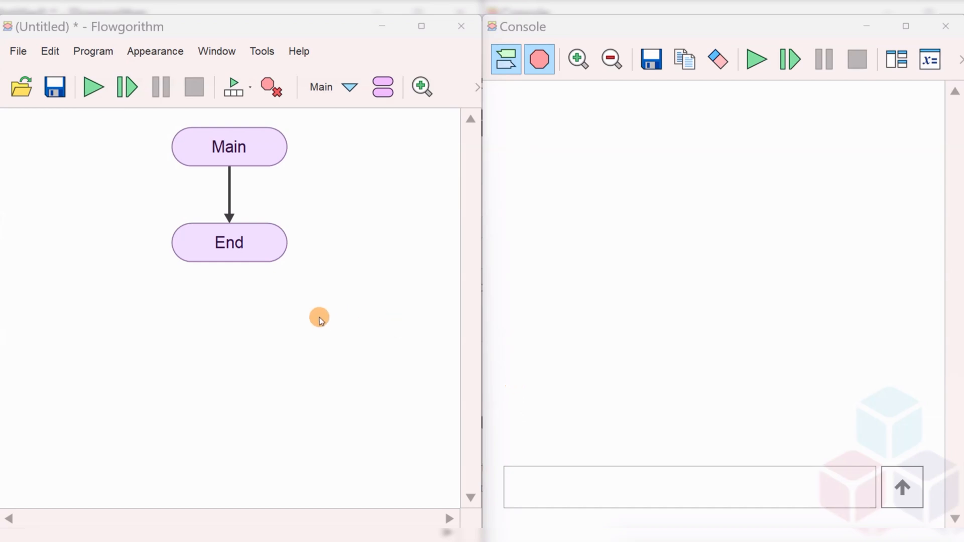
mouse_move(322, 326)
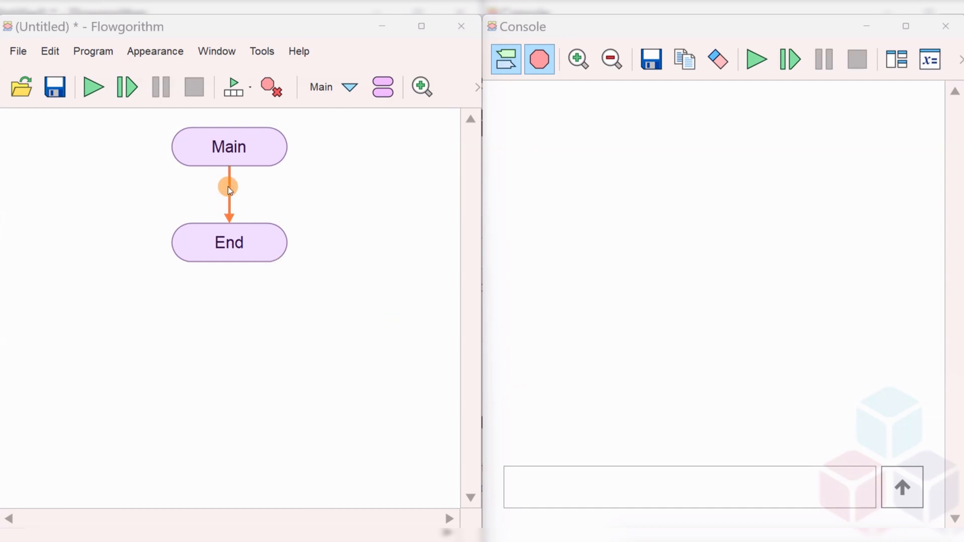
- Insert an Output shape between Main and End with the expression "Hello"
click(229, 186)
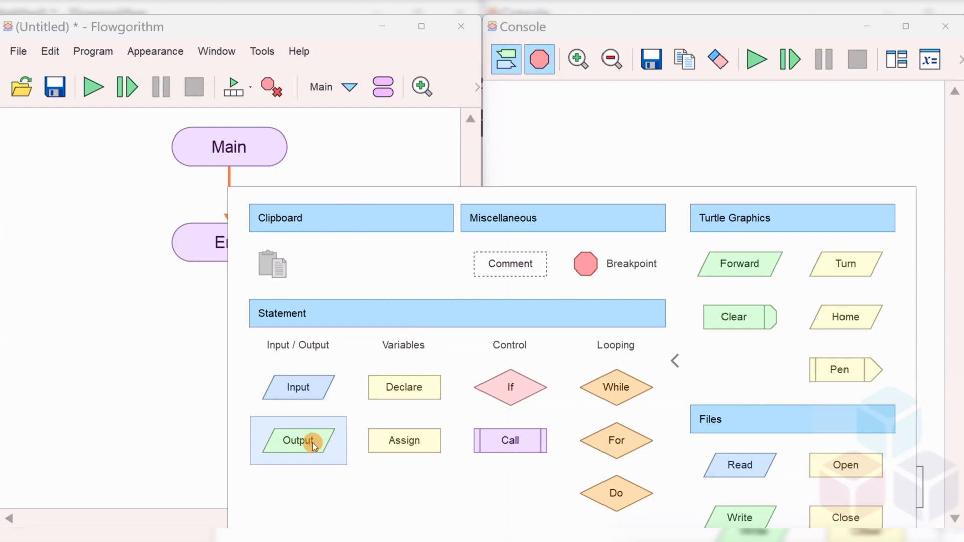
click(299, 440)
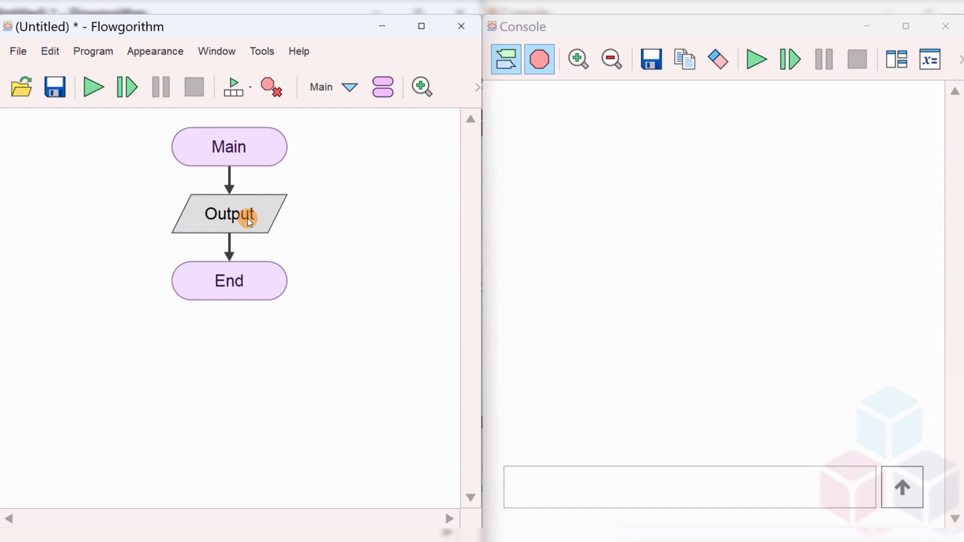
double_click(229, 214)
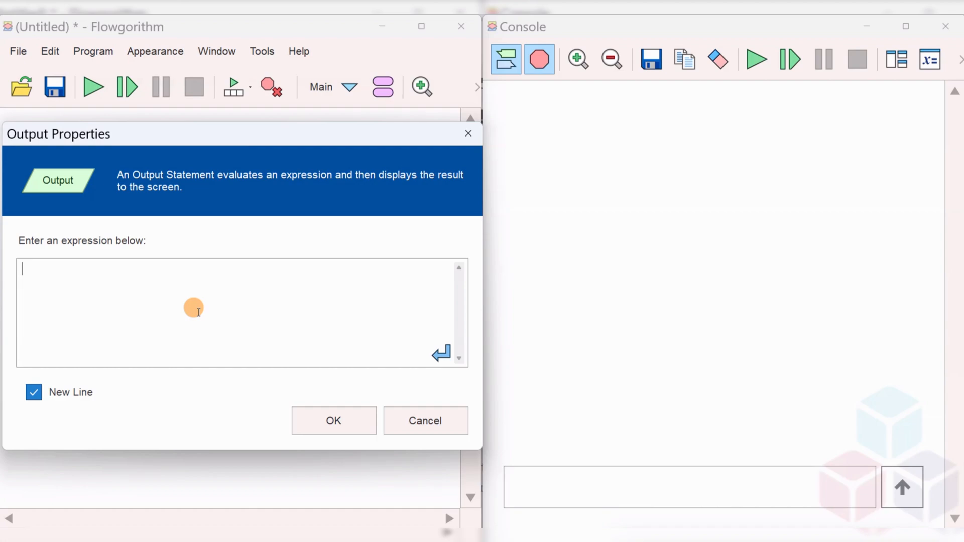
text(")
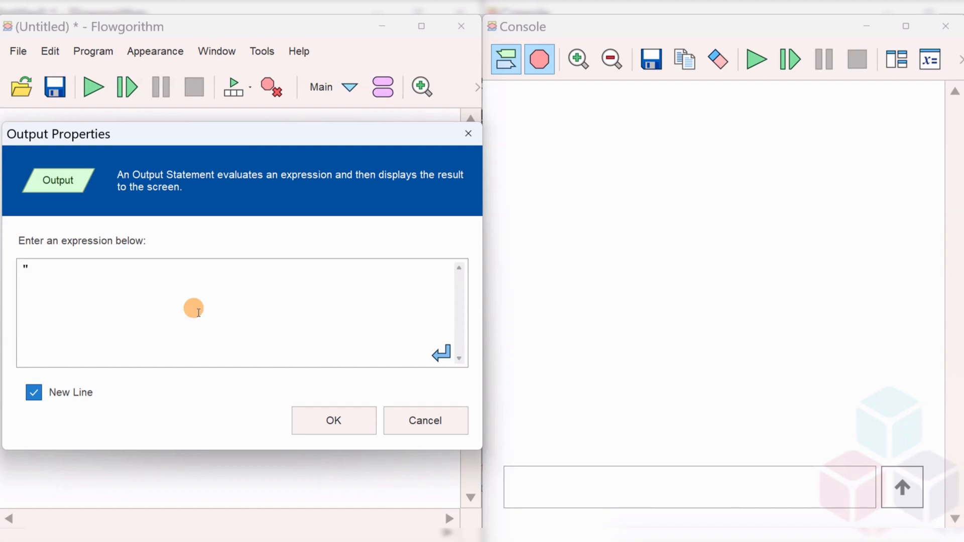
text(He)
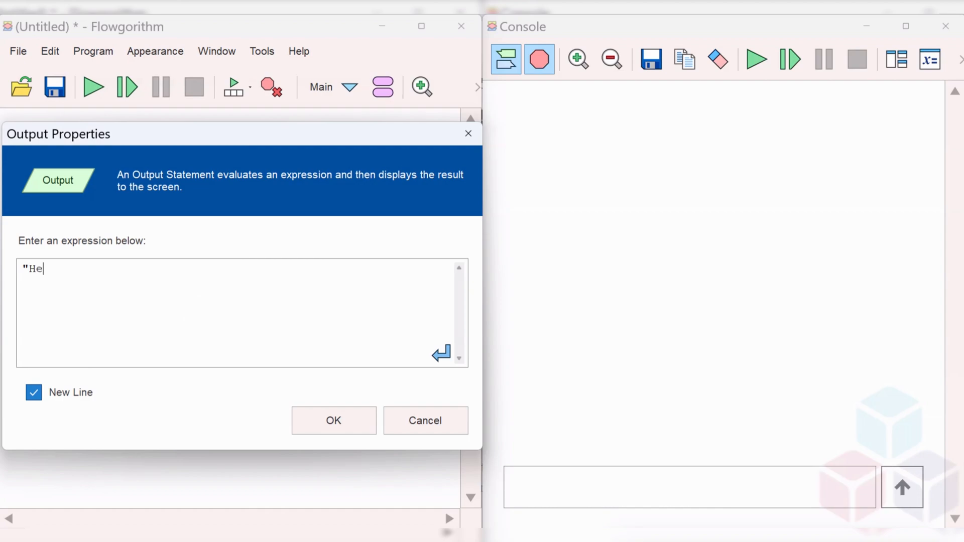
text(llo")
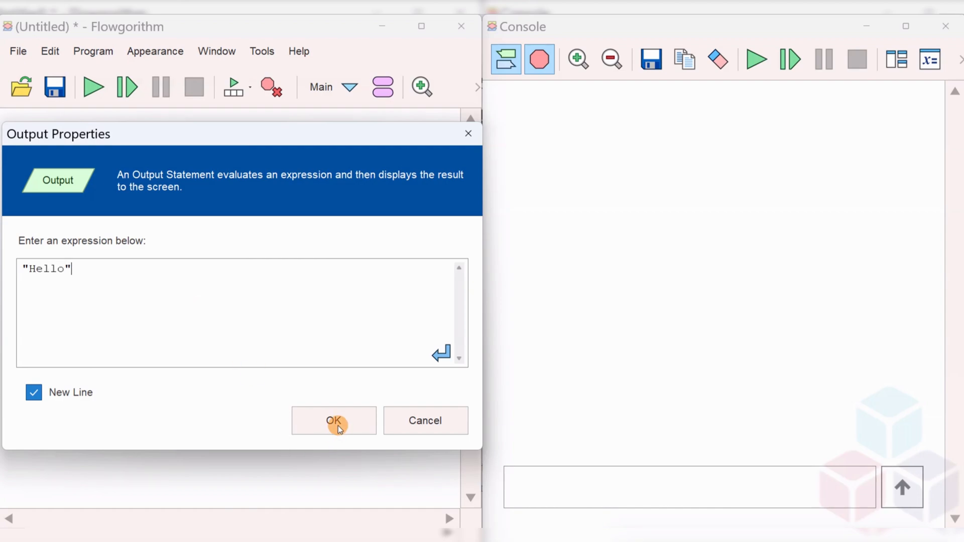
click(333, 420)
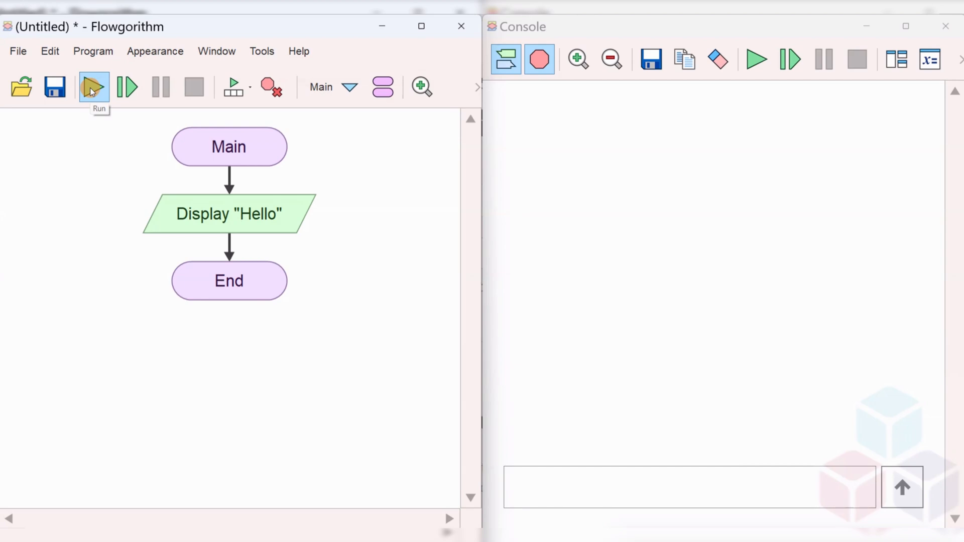
- Run the flowchart so the console prints Hello, then select the Display shape to remove it
click(93, 86)
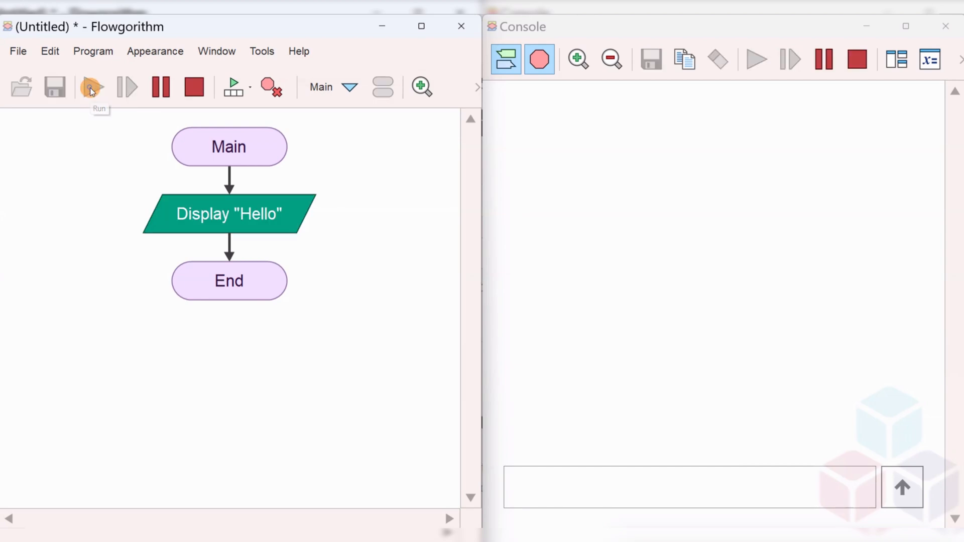
click(90, 87)
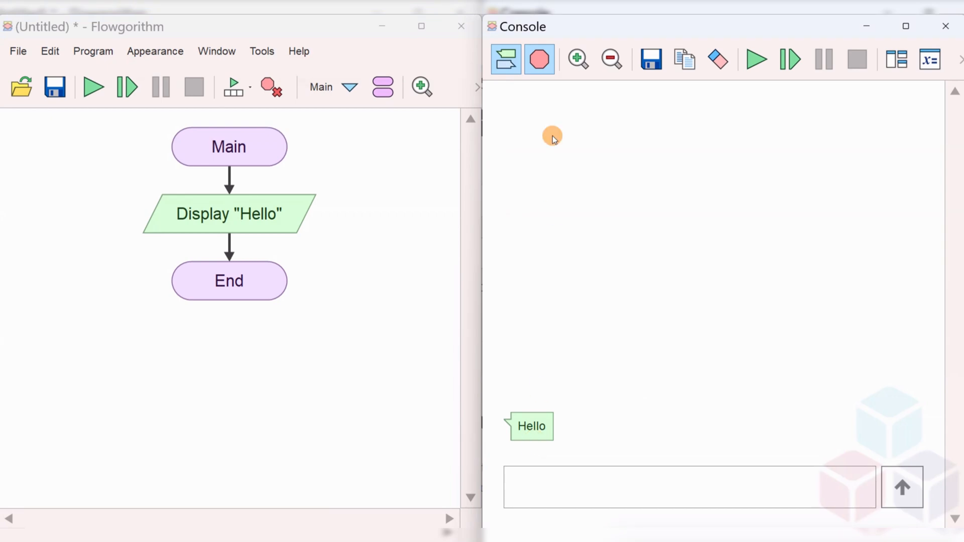
mouse_move(667, 242)
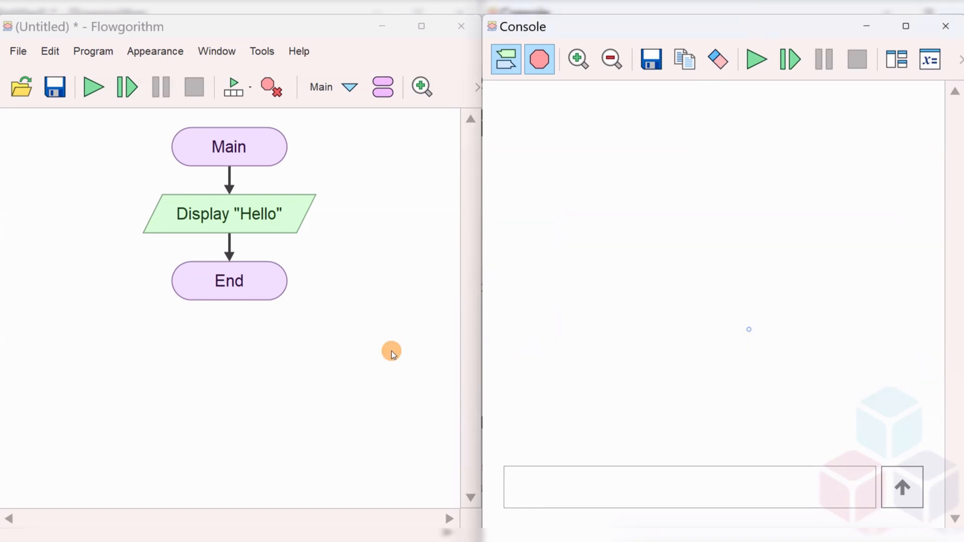
click(229, 214)
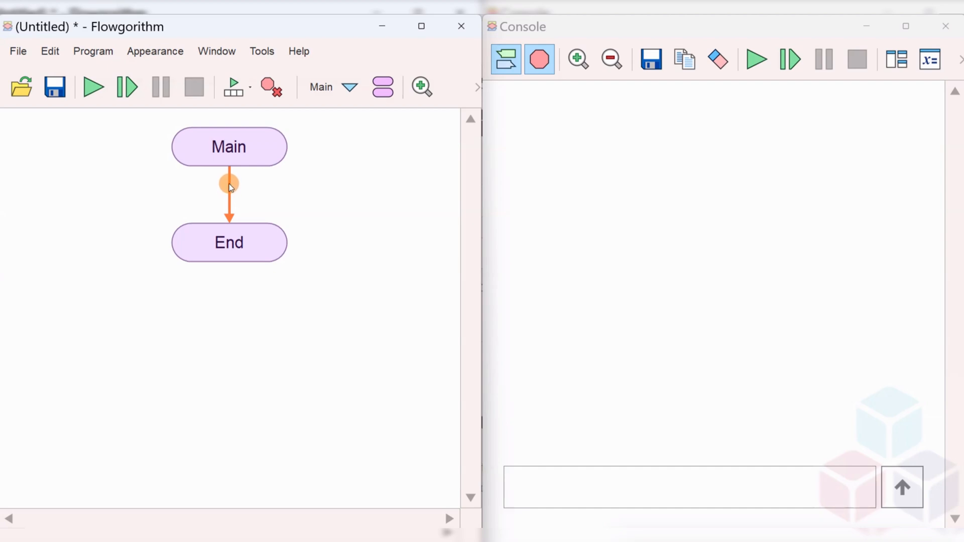
- Insert a Declare shape between Main and End that declares variable a as Integer
click(229, 183)
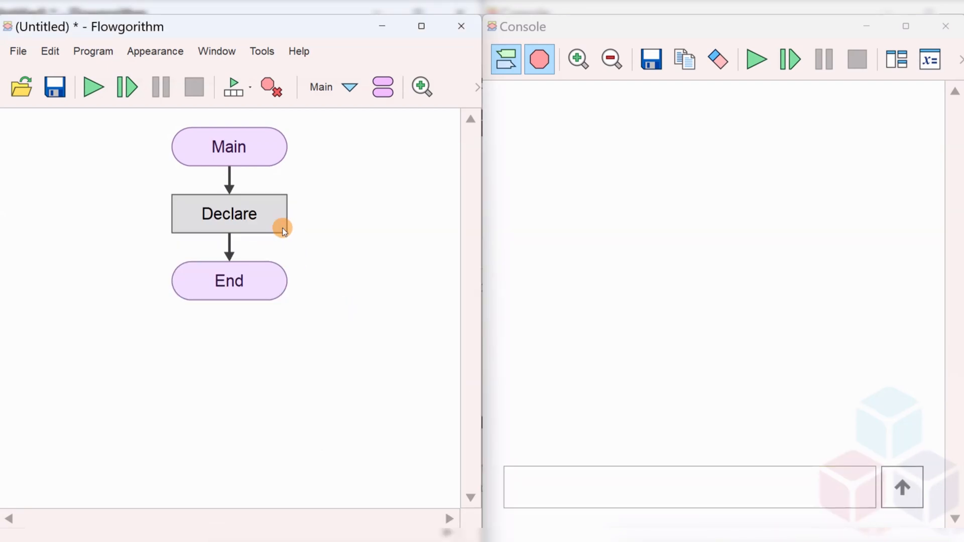
double_click(229, 213)
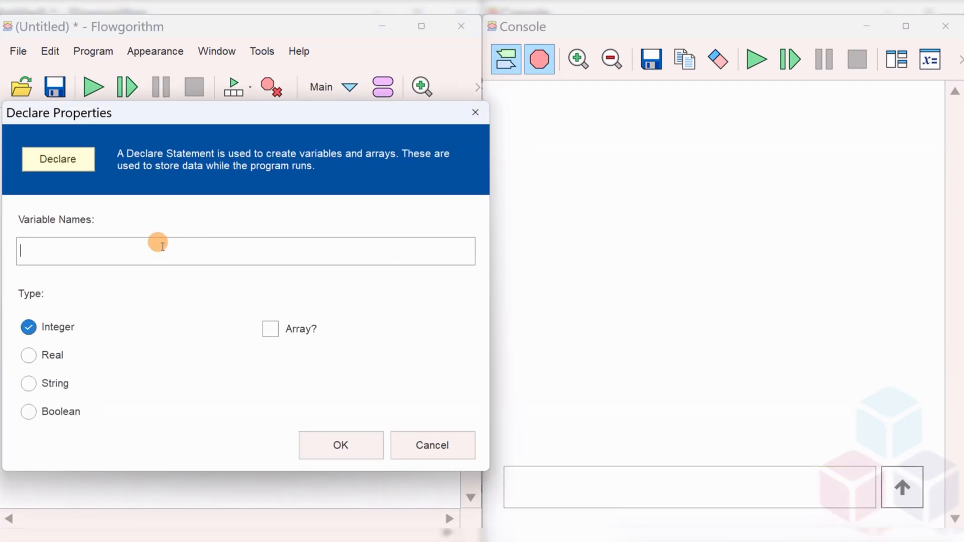
text(a)
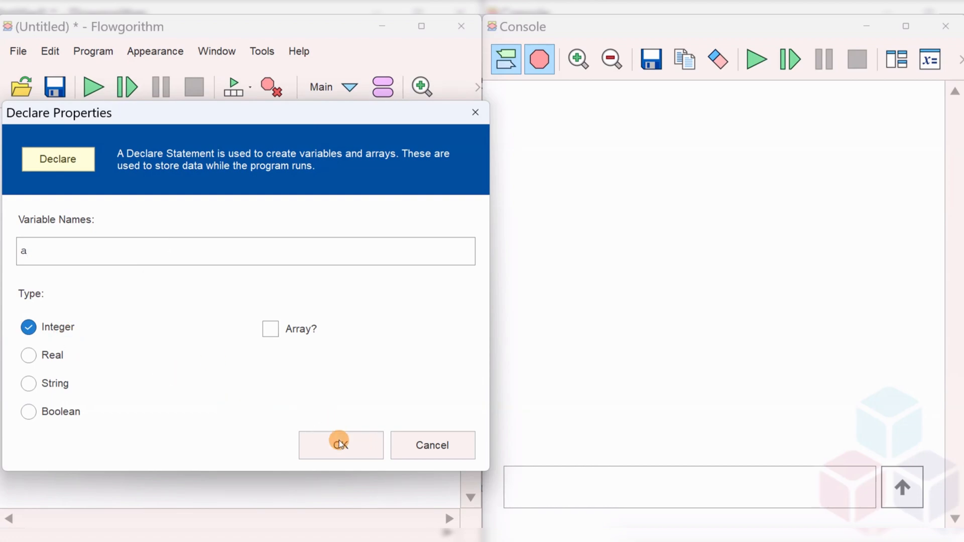
click(340, 445)
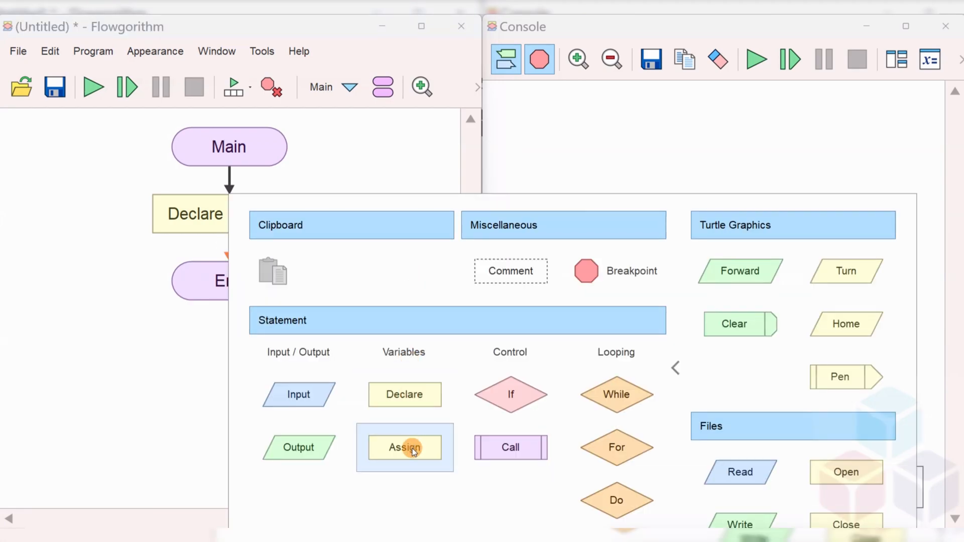
- Add an Assign shape after the declaration with variable a and expression 20, then check its values
click(404, 447)
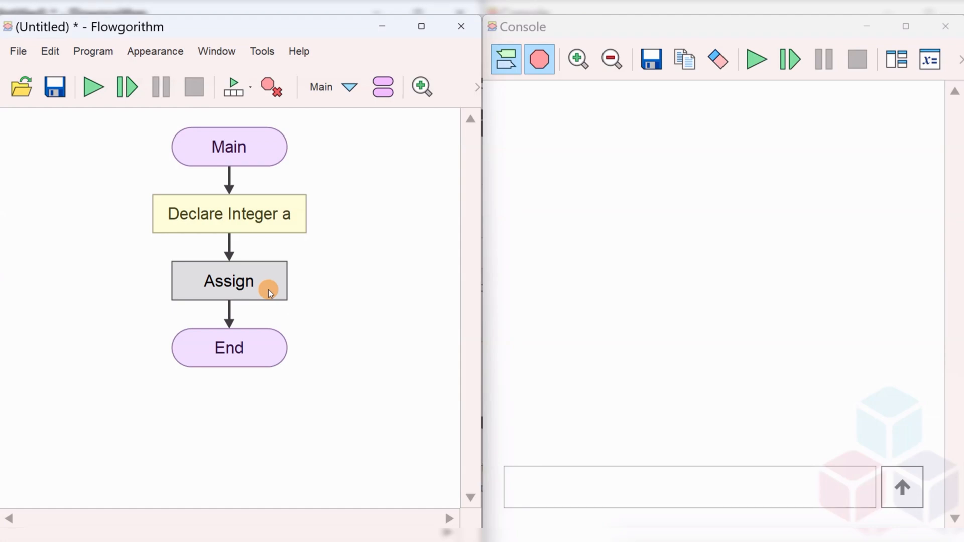
double_click(228, 280)
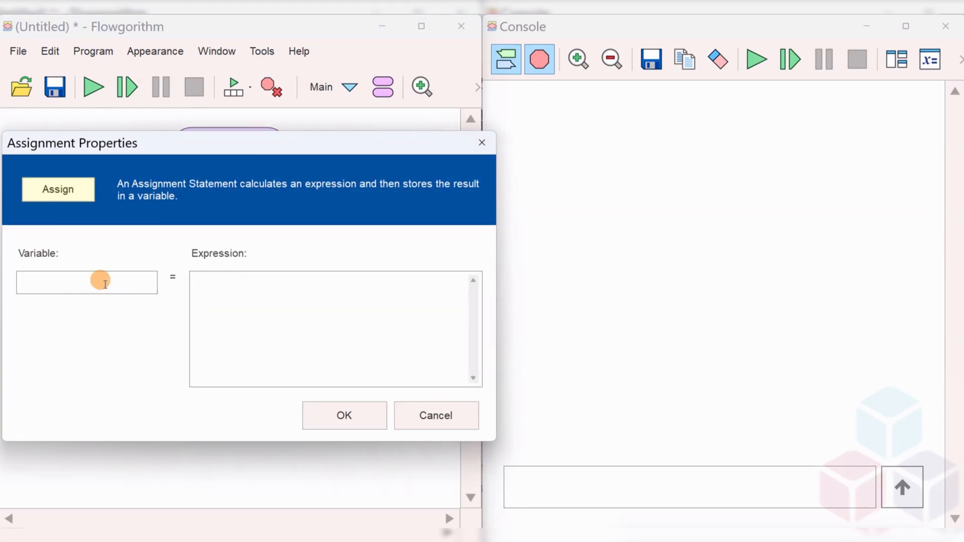
click(86, 282)
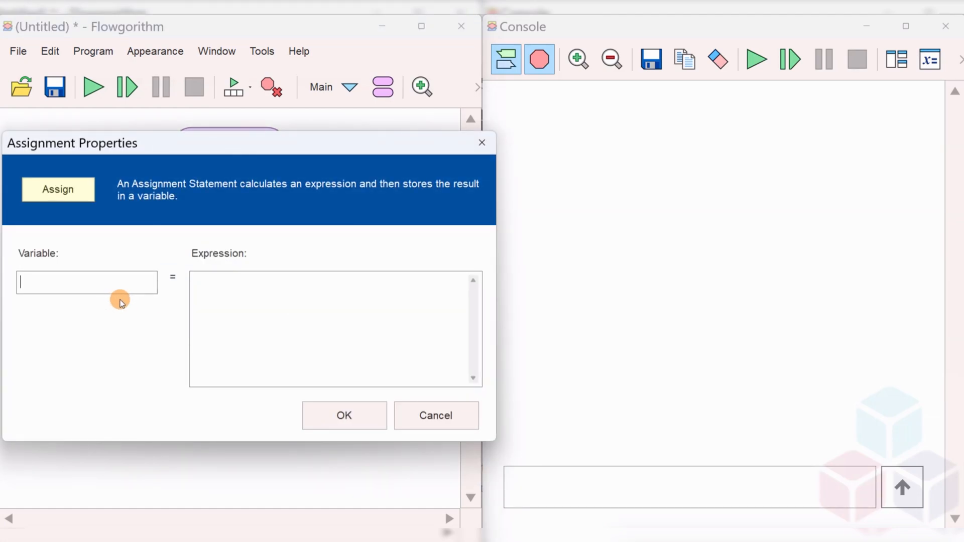
text(a)
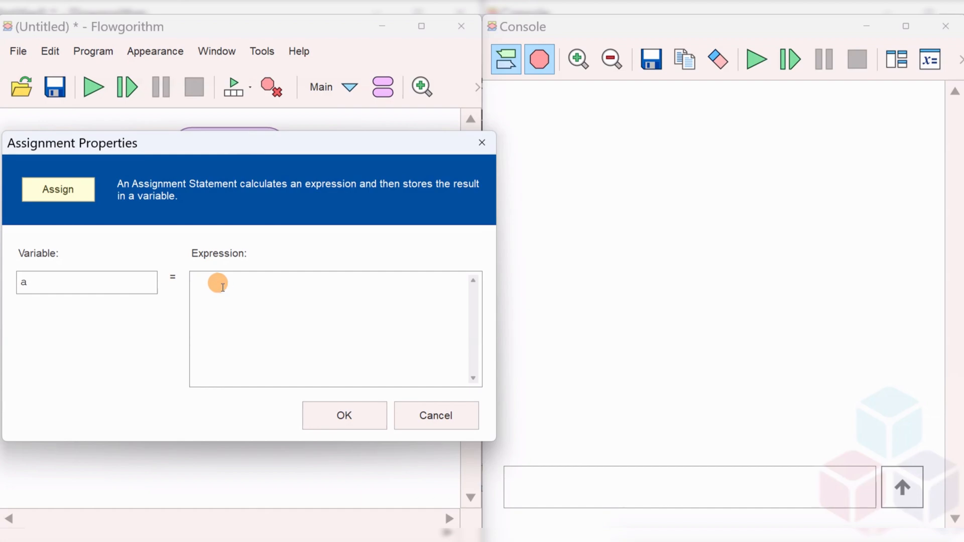
text(20)
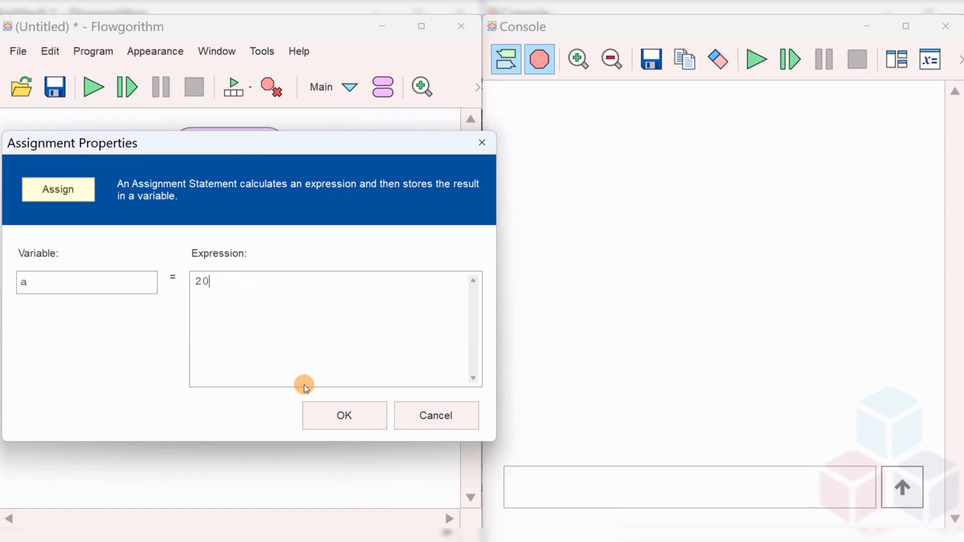
click(344, 416)
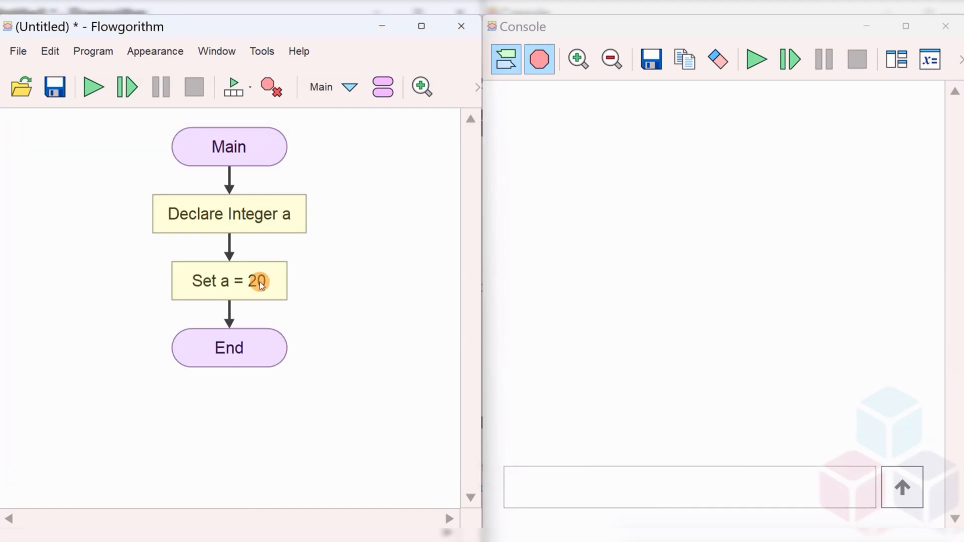
double_click(228, 280)
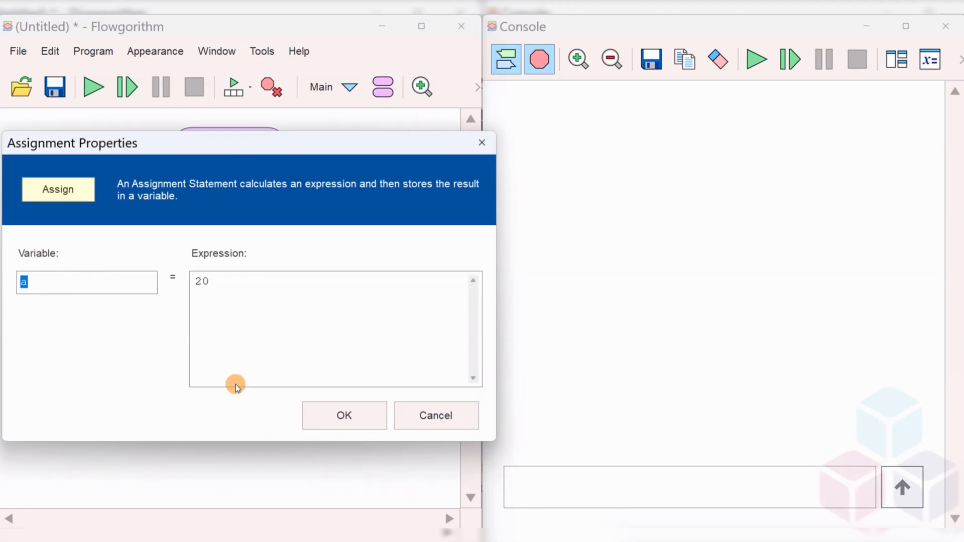
click(343, 415)
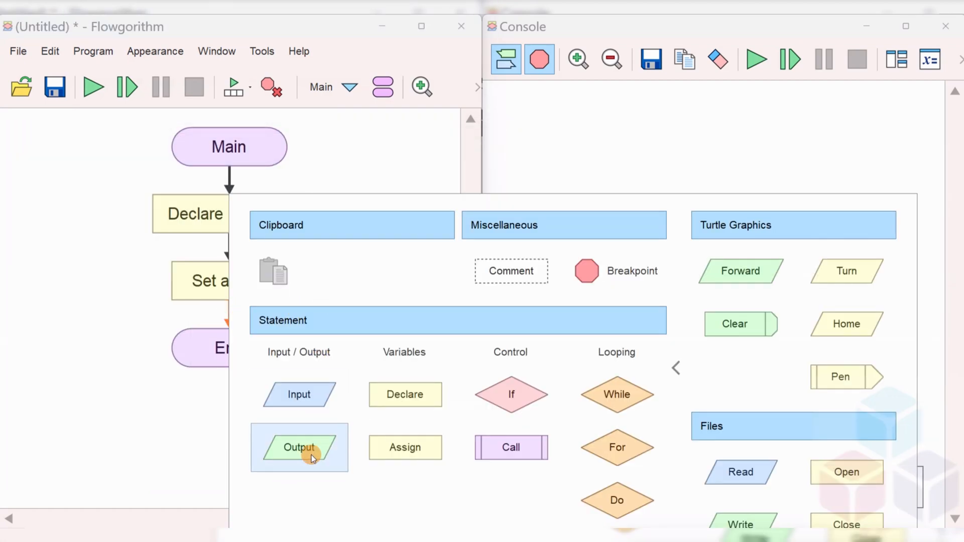
- Insert an Output shape after Set a = 20 that displays variable a
click(299, 447)
text(a)
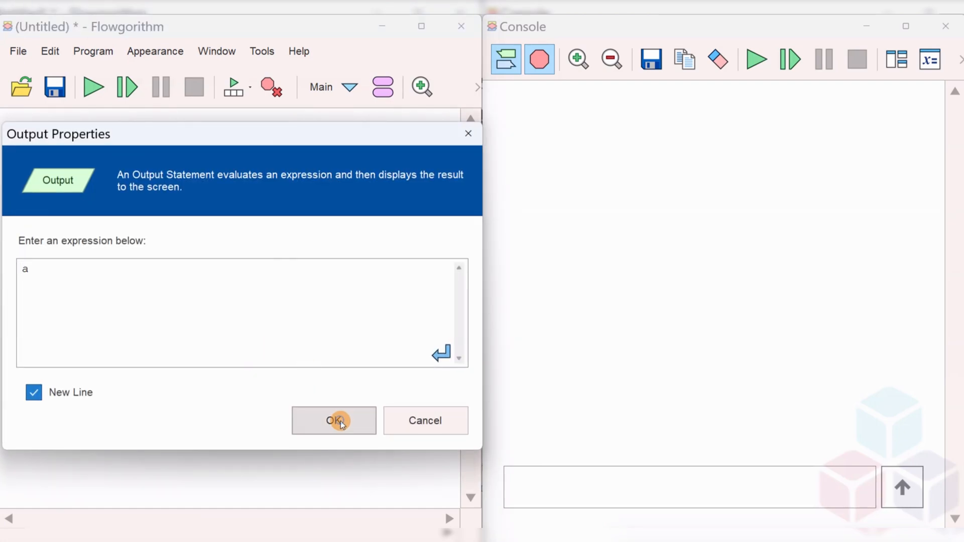
click(333, 420)
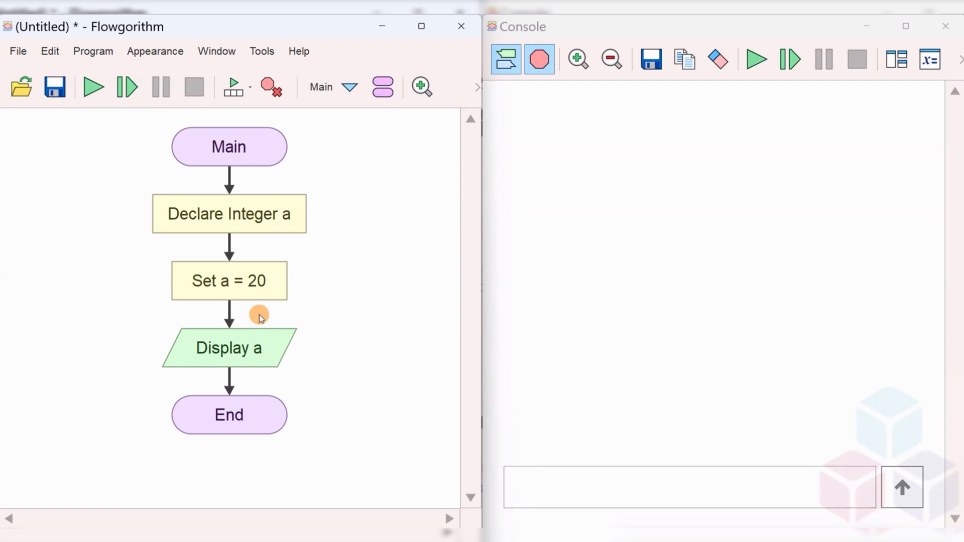
mouse_move(228, 282)
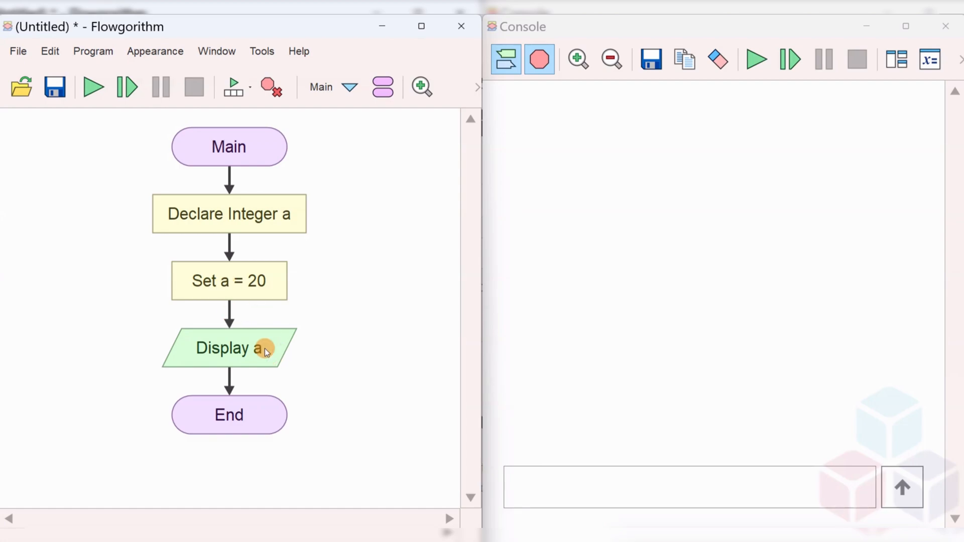
mouse_move(93, 87)
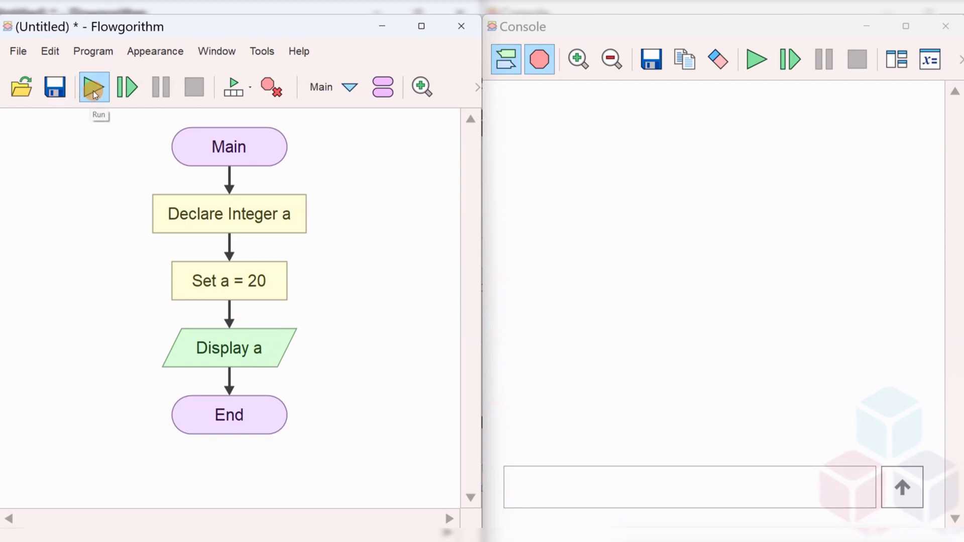
- Run the Declare, Set, Display flowchart so the console outputs 20
click(93, 87)
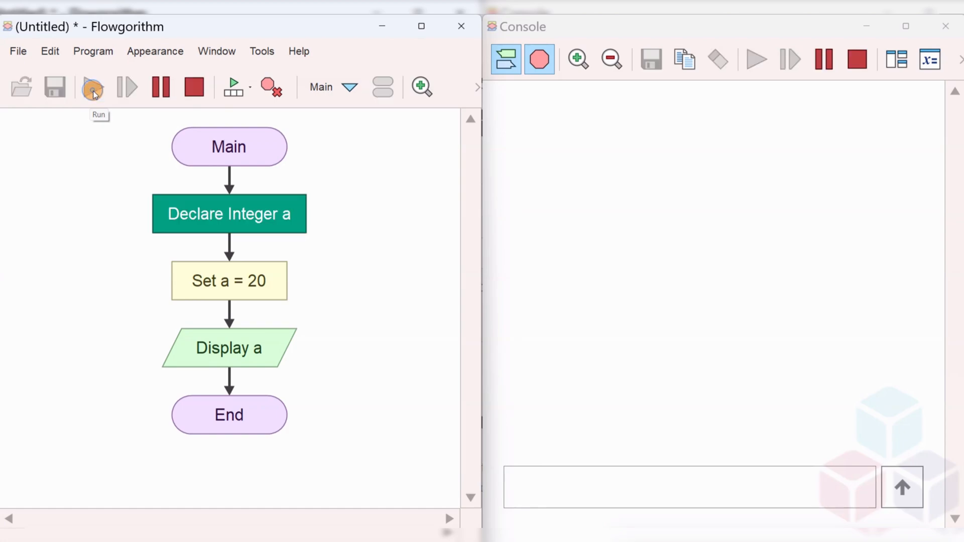
click(93, 86)
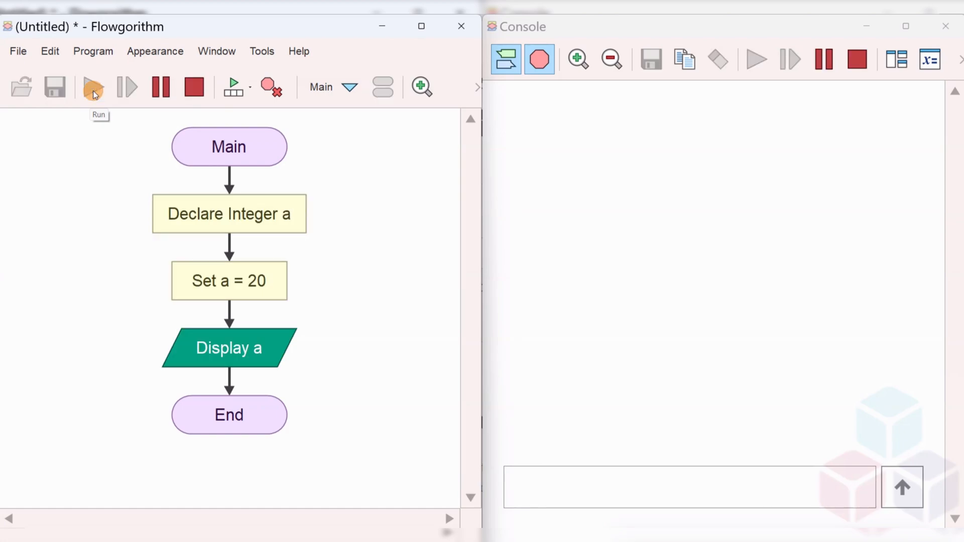
click(93, 87)
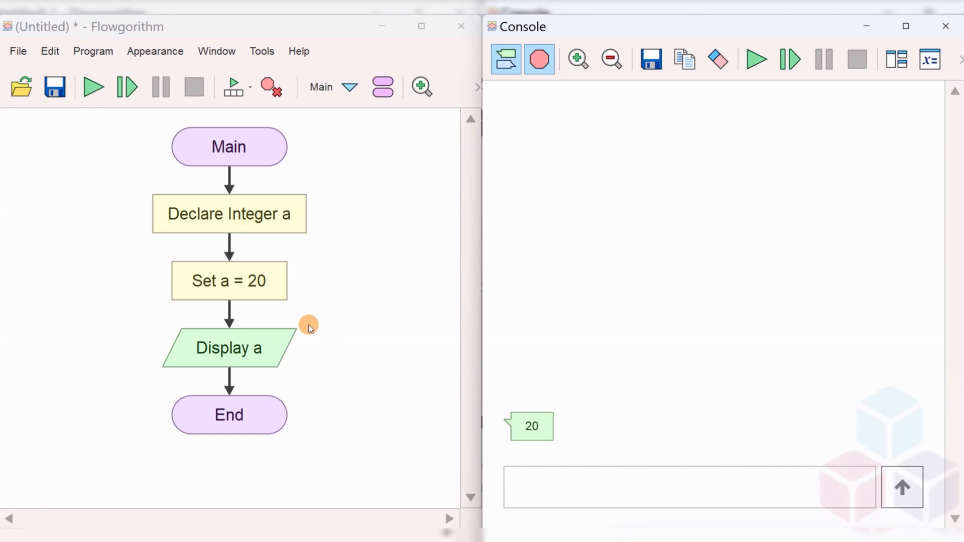
mouse_move(326, 361)
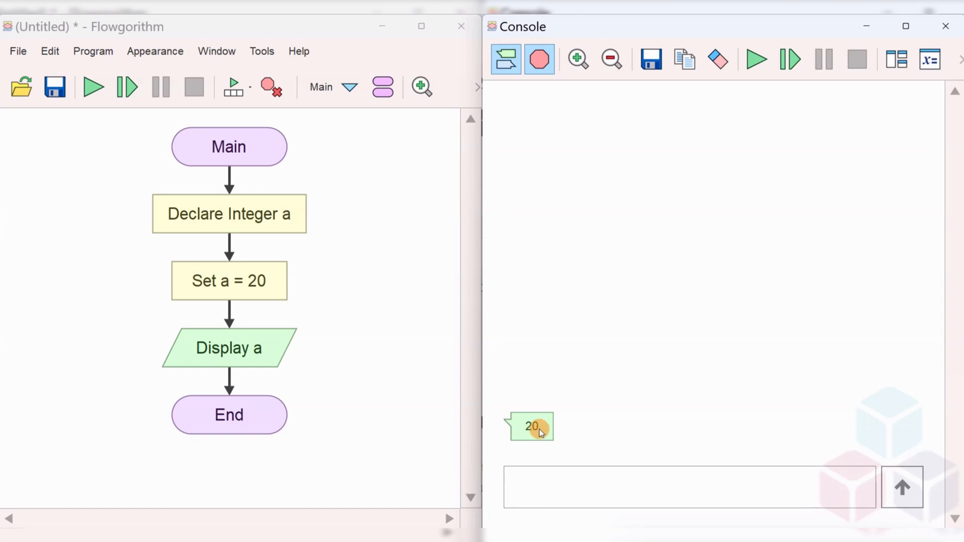
mouse_move(534, 337)
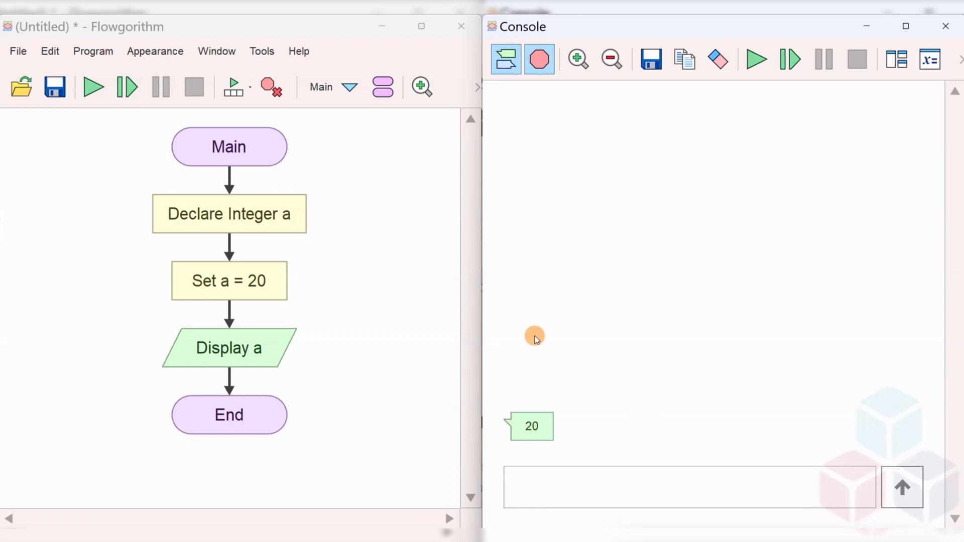